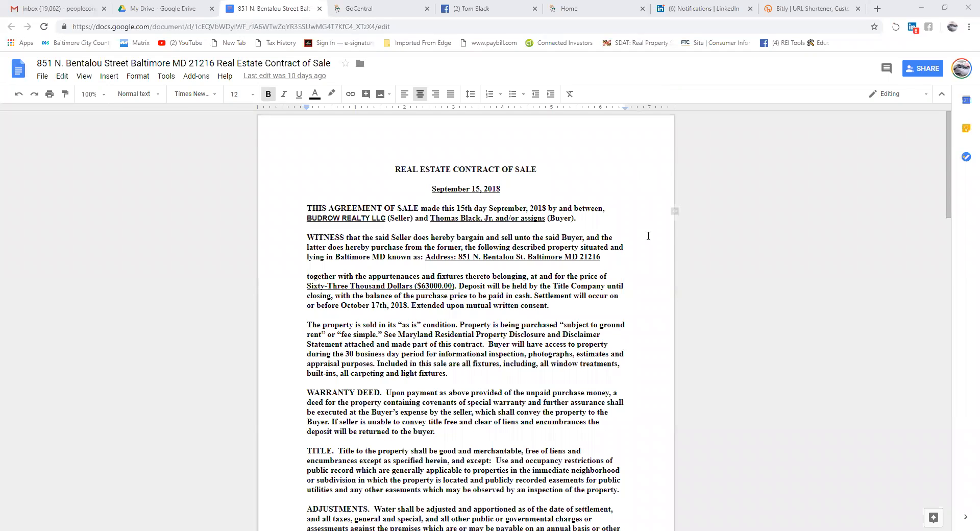
{"action": "mouse_move", "coordinate": [820, 183]}
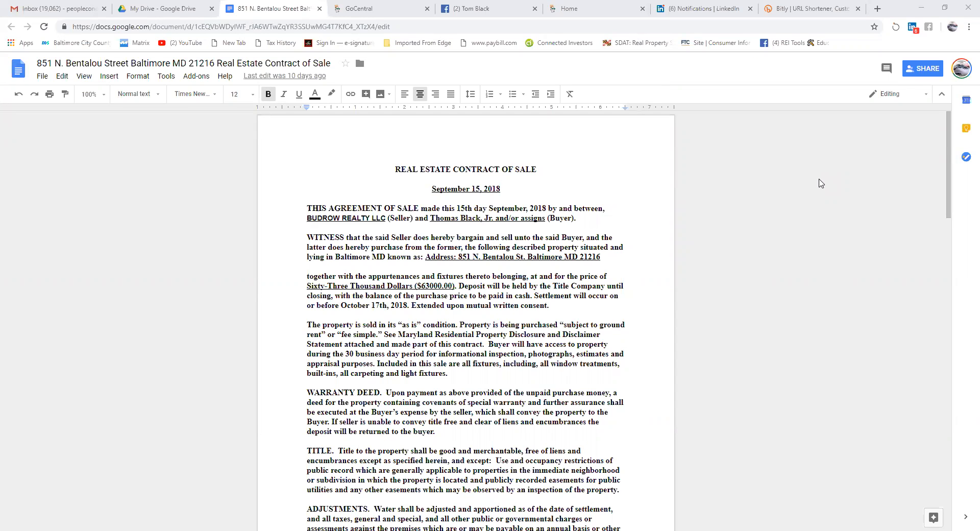
{"action": "scroll", "scroll_direction": "down", "scroll_amount": 3}
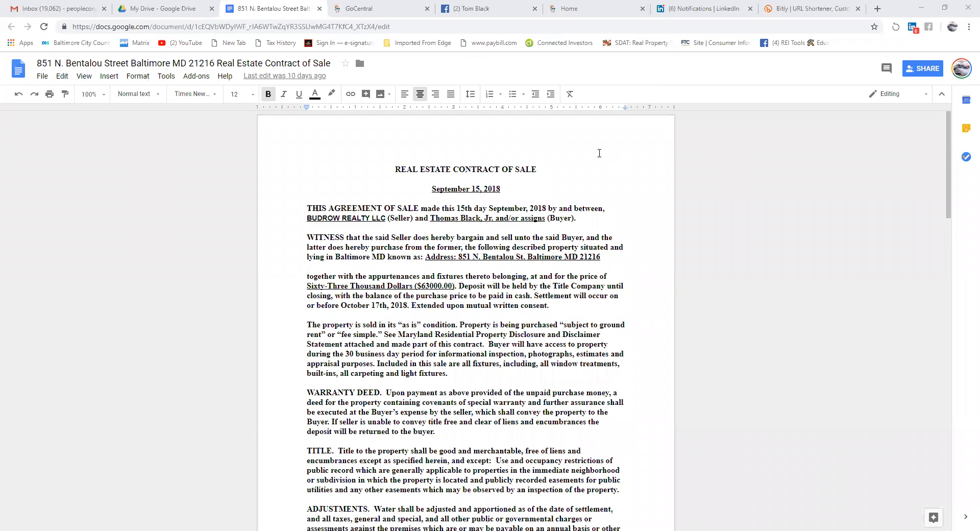
{"action": "mouse_move", "coordinate": [356, 216]}
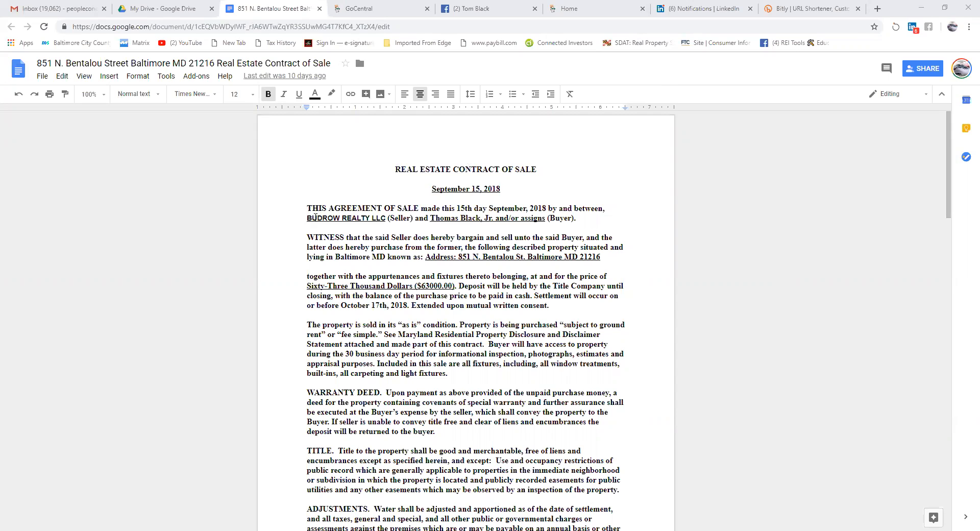
{"action": "left_click", "coordinate": [308, 217]}
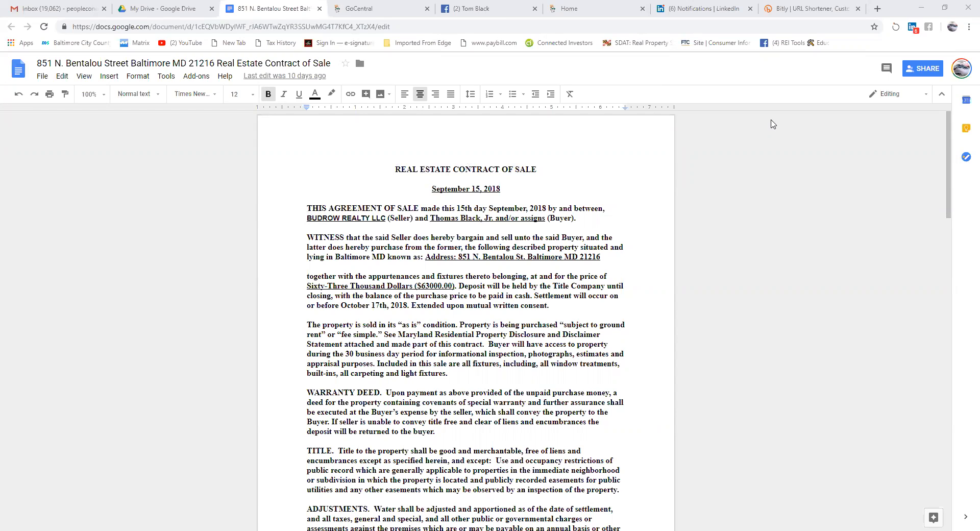
{"action": "mouse_move", "coordinate": [771, 125]}
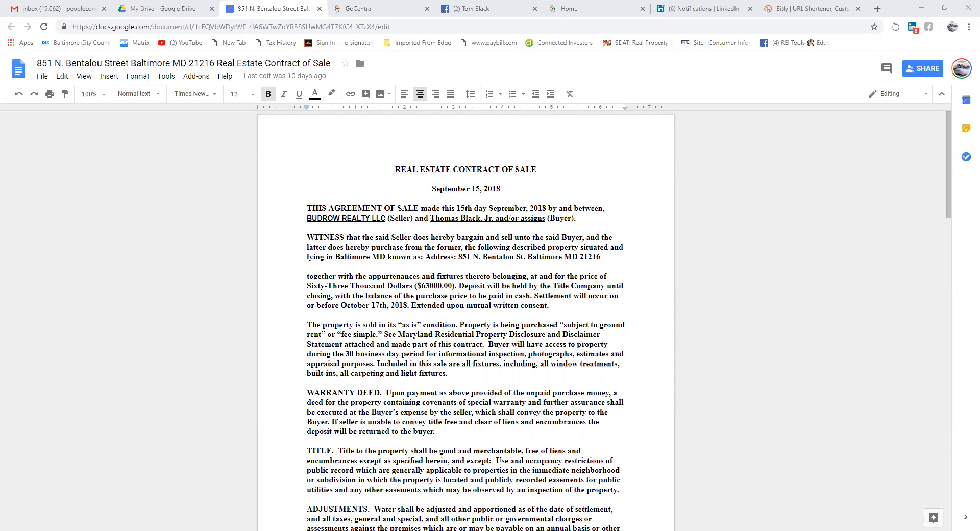
{"action": "scroll", "scroll_direction": "down", "scroll_amount": 3}
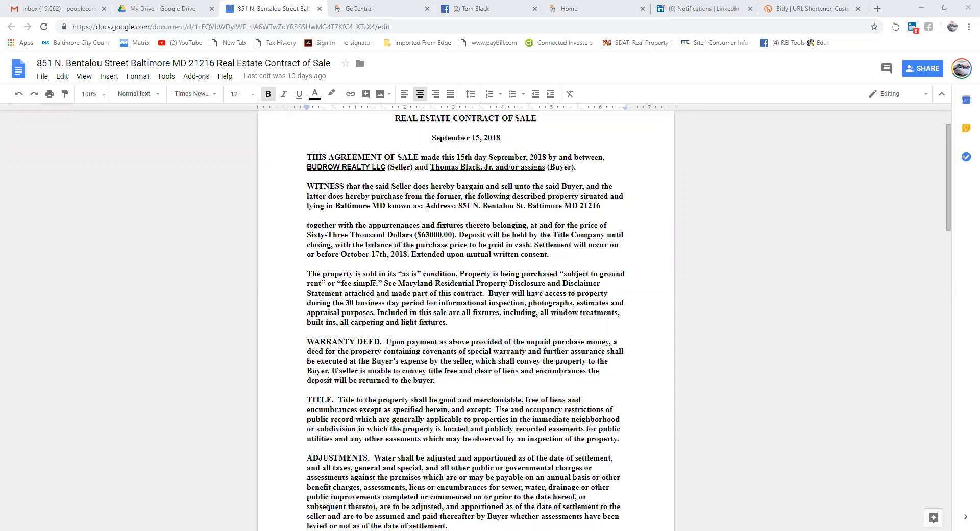
{"action": "mouse_move", "coordinate": [361, 257]}
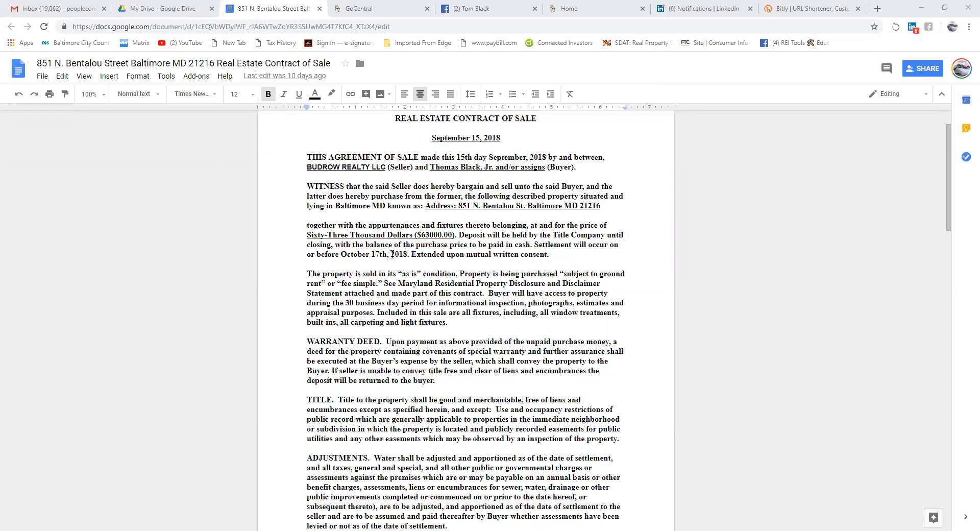
{"action": "scroll", "scroll_direction": "down", "scroll_amount": 3}
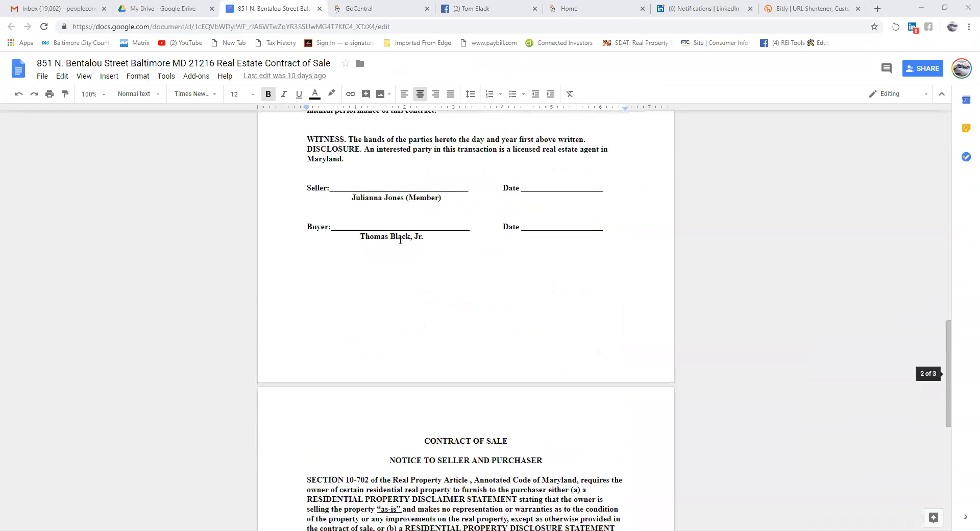
{"action": "scroll", "scroll_direction": "down", "scroll_amount": 3}
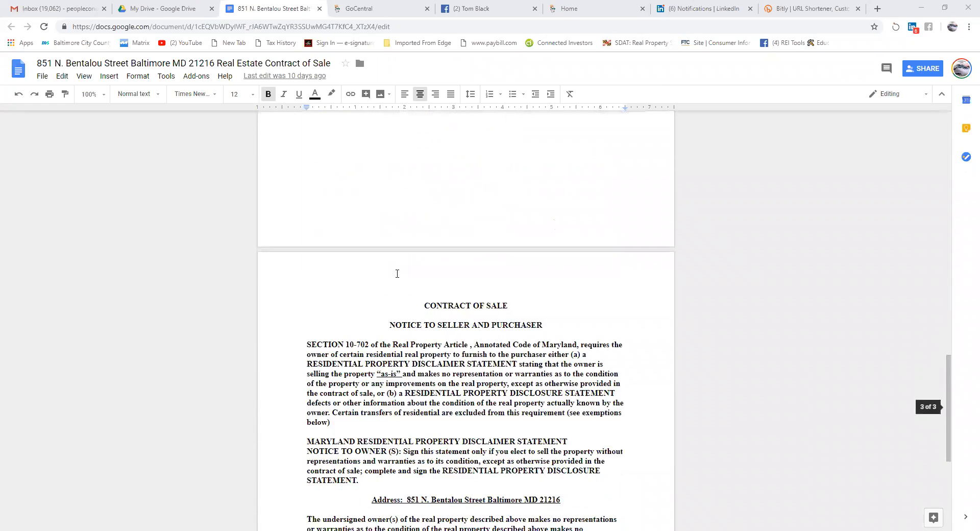
{"action": "scroll", "scroll_direction": "down", "scroll_amount": 3}
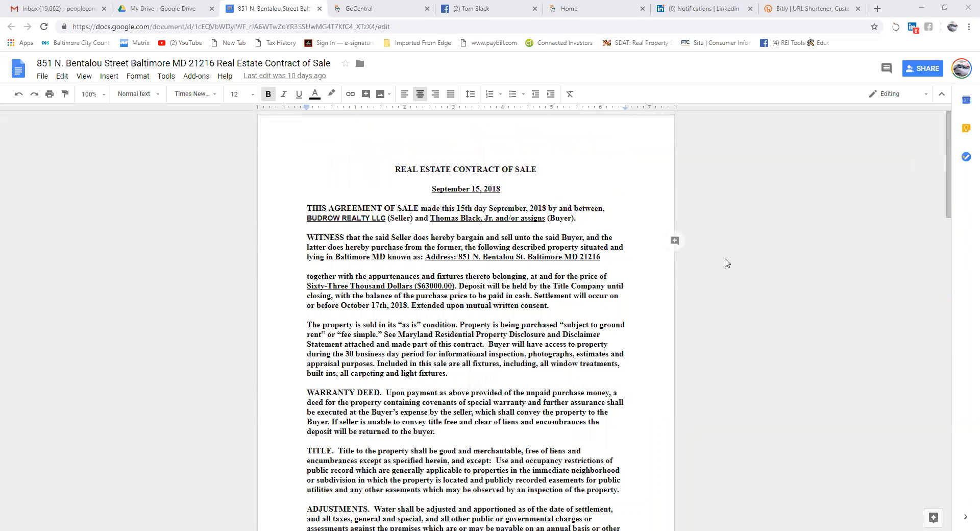
{"action": "scroll", "scroll_direction": "down", "scroll_amount": 3}
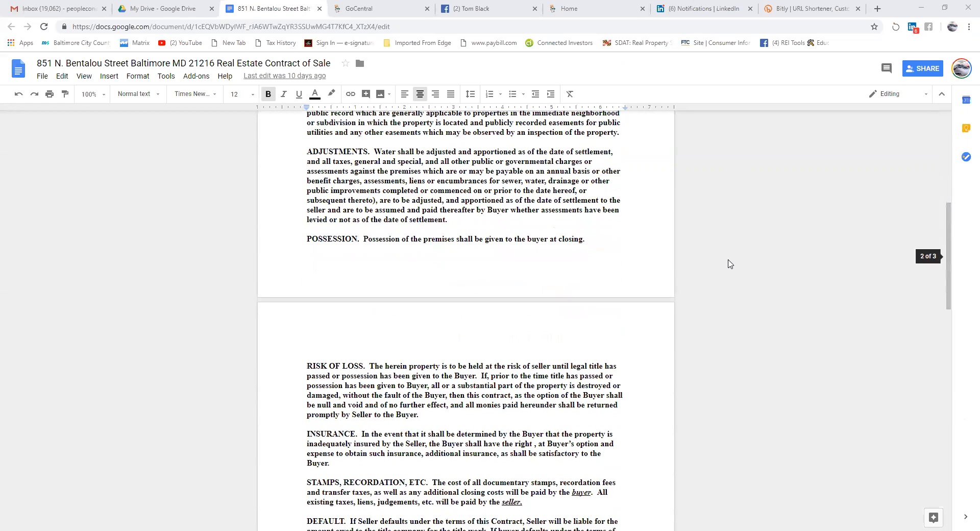
{"action": "scroll", "scroll_direction": "down", "scroll_amount": 3}
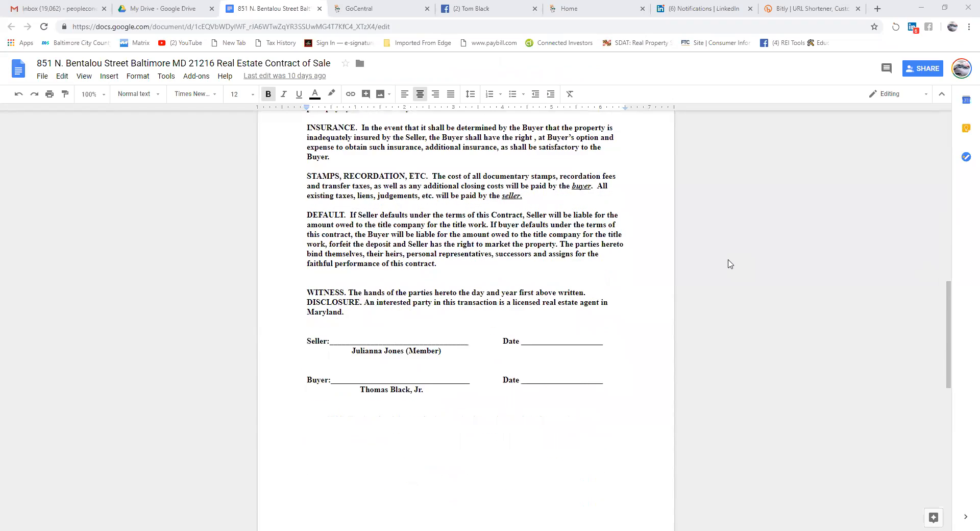
{"action": "scroll", "scroll_direction": "down", "scroll_amount": 3}
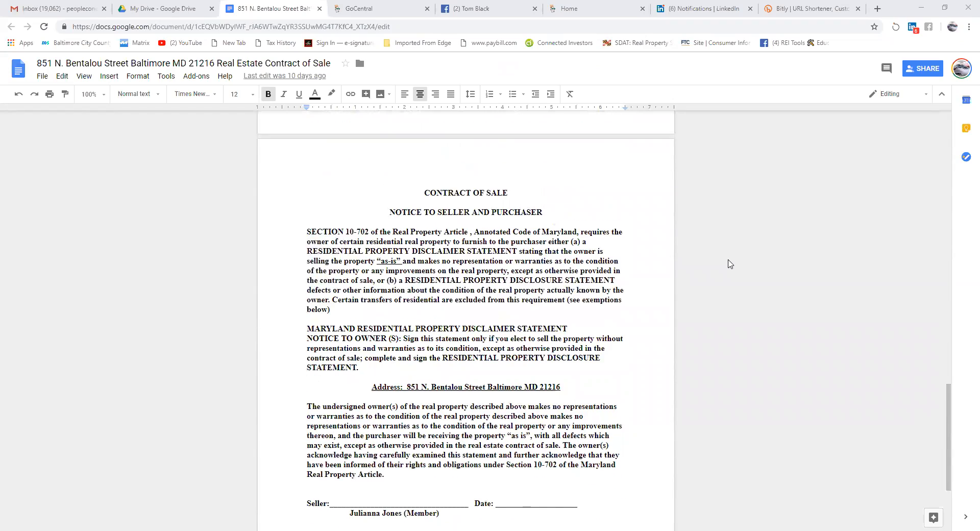
{"action": "scroll", "scroll_direction": "down", "scroll_amount": 3}
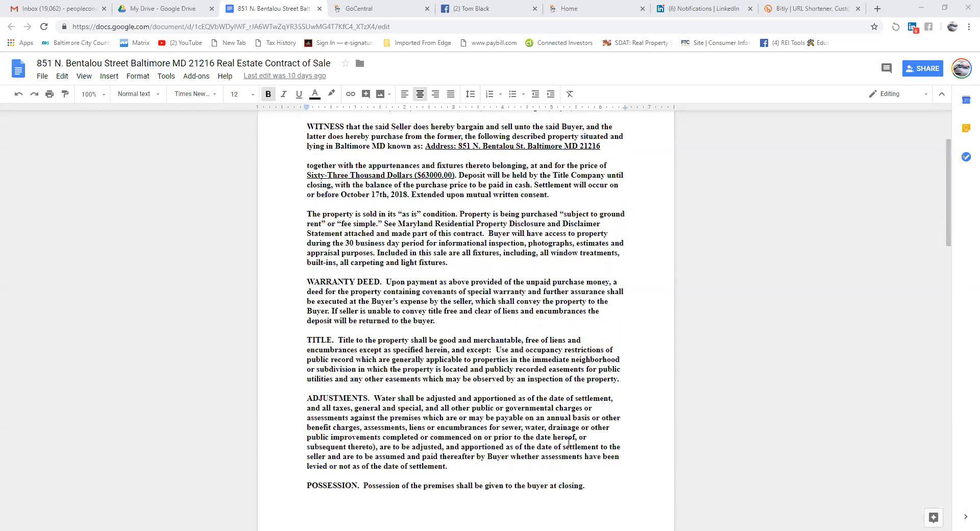
{"action": "scroll", "scroll_direction": "up", "scroll_amount": 3}
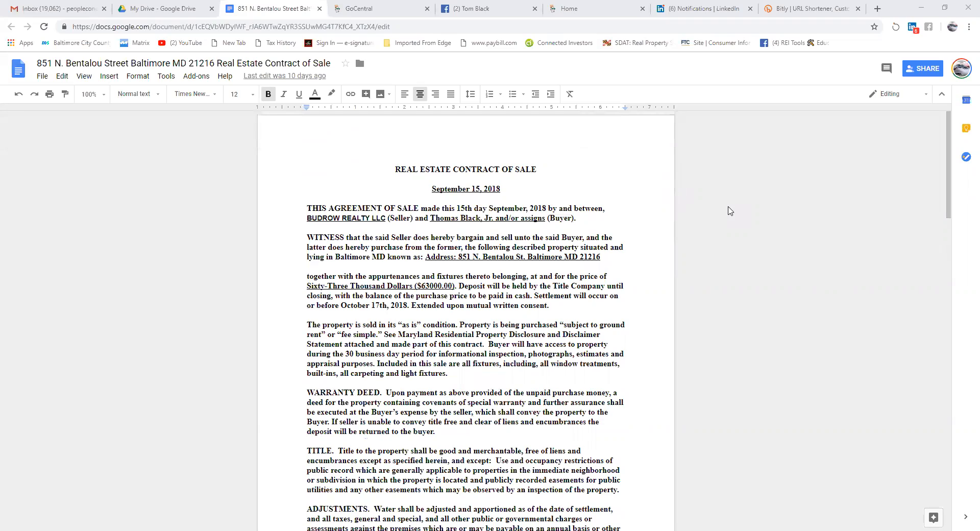
{"action": "scroll", "scroll_direction": "down", "scroll_amount": 3}
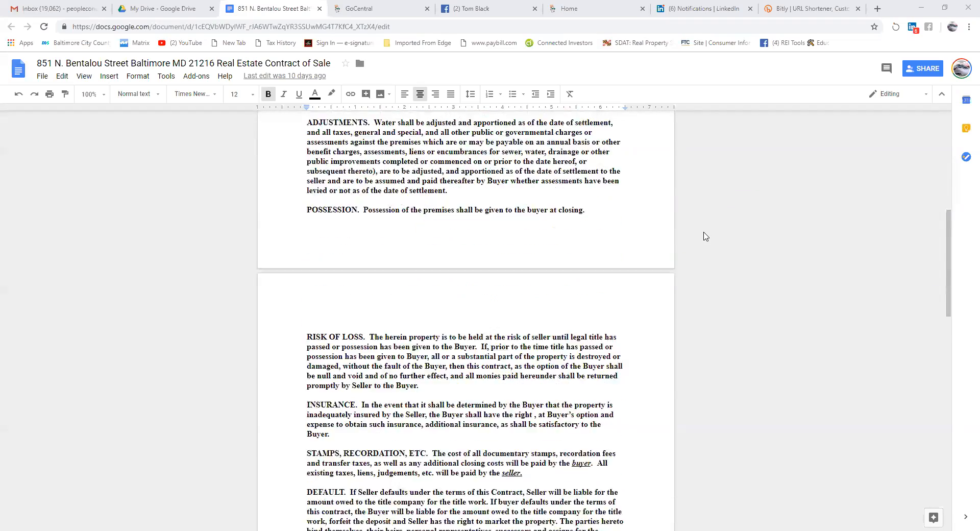
{"action": "scroll", "scroll_direction": "down", "scroll_amount": 3}
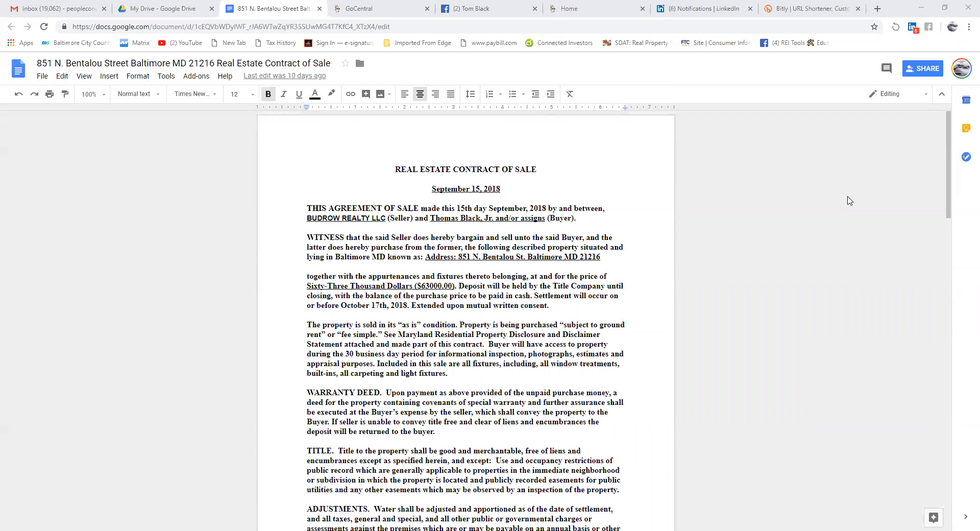
{"action": "mouse_move", "coordinate": [581, 73]}
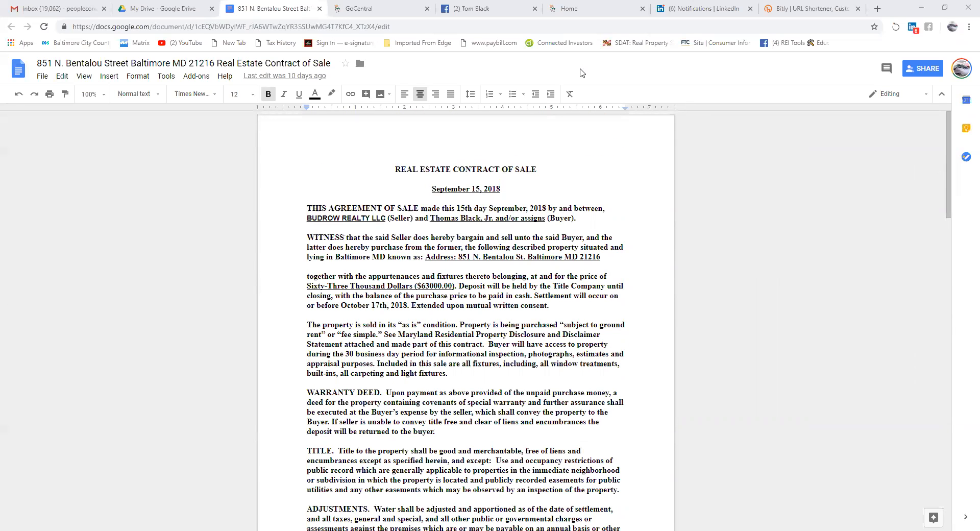
{"action": "mouse_move", "coordinate": [596, 70]}
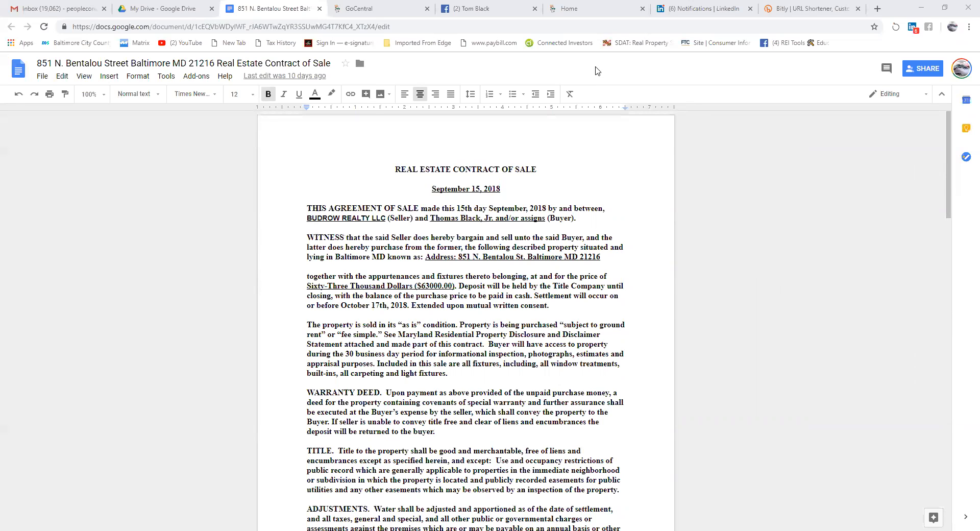